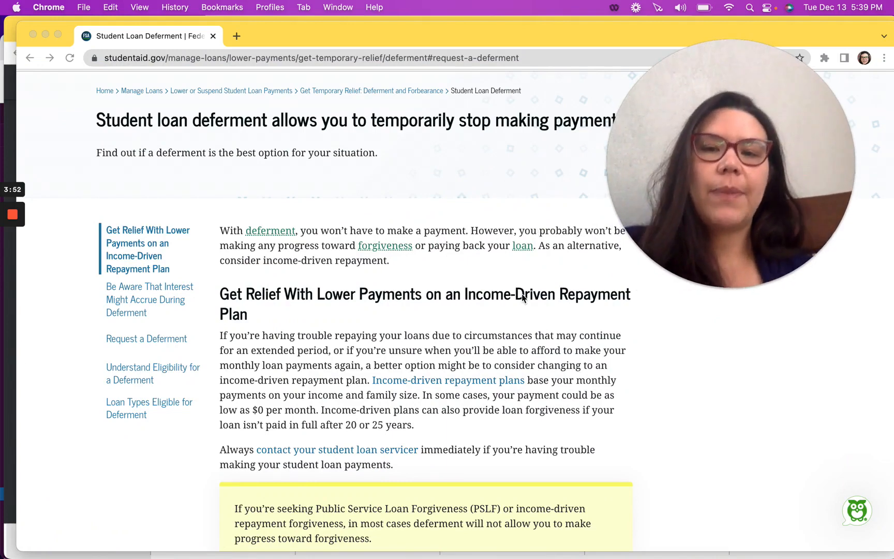
pyautogui.moveTo(337, 405)
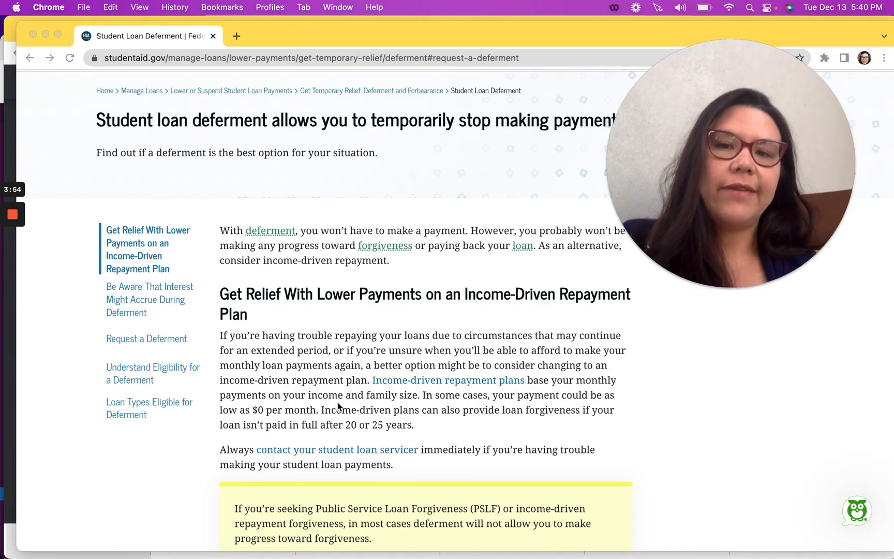
pyautogui.moveTo(407, 415)
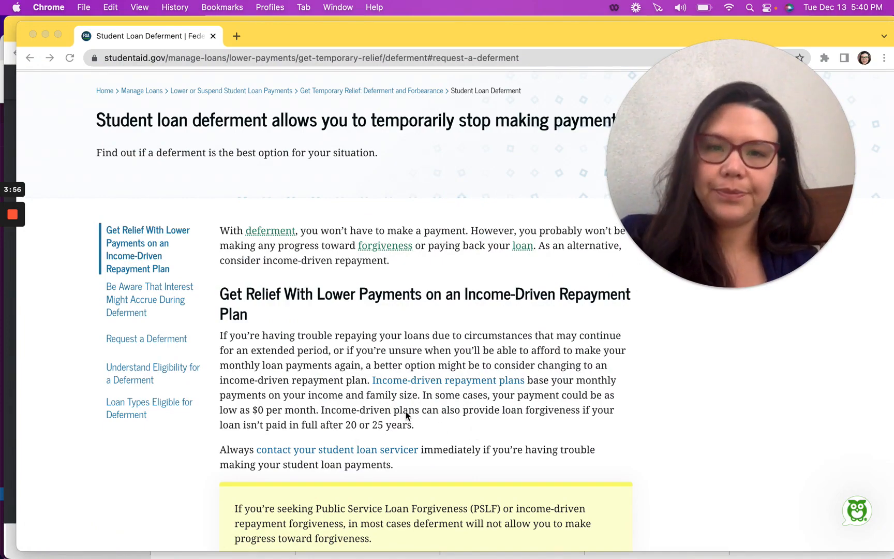
# - Scroll through the deferment eligibility sections down to the Unemployment Deferment section and its request link
pyautogui.scroll(-3)
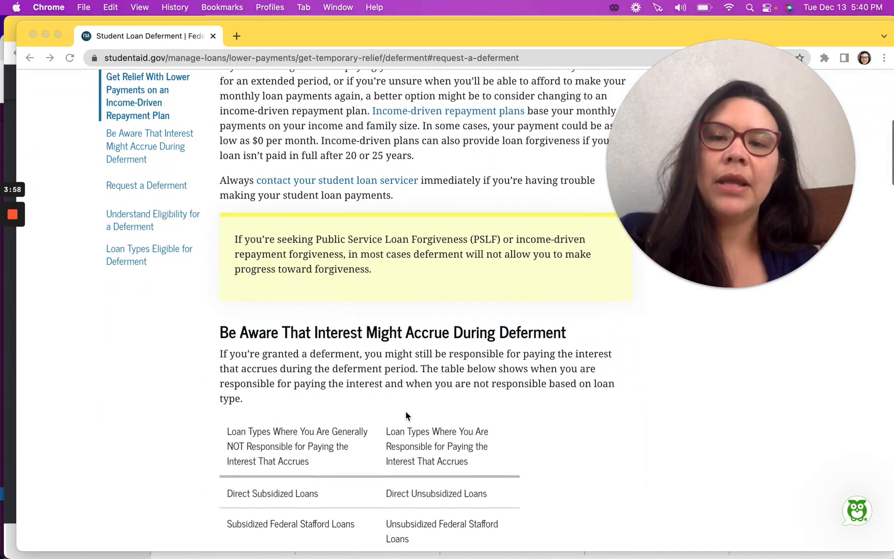
pyautogui.scroll(-3)
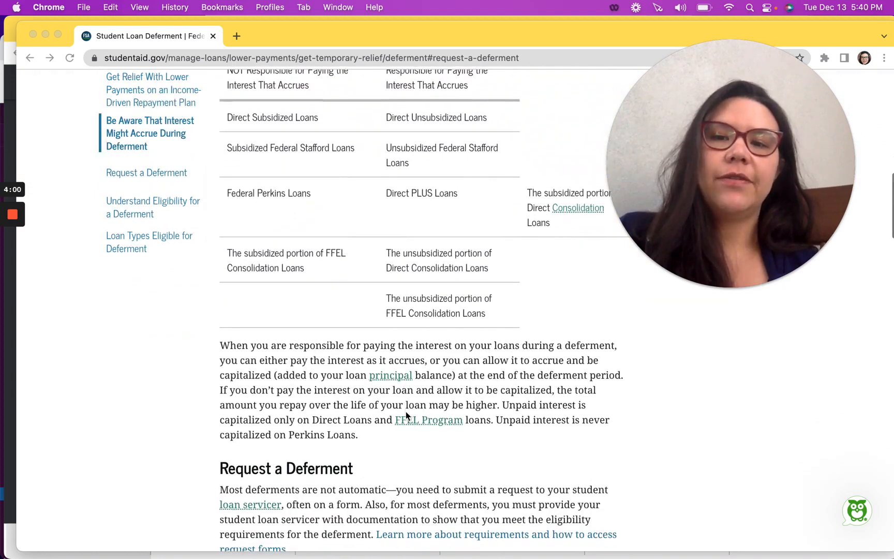
pyautogui.scroll(-3)
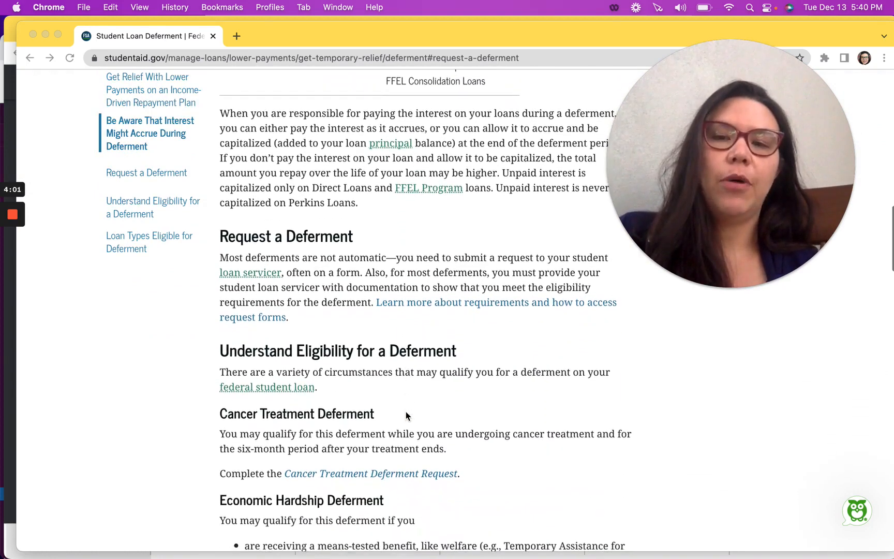
pyautogui.scroll(-3)
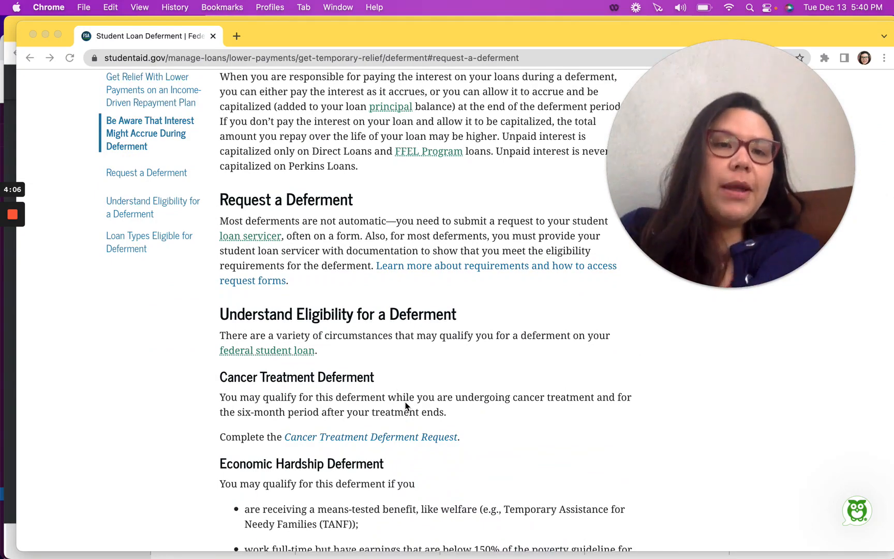
pyautogui.scroll(-3)
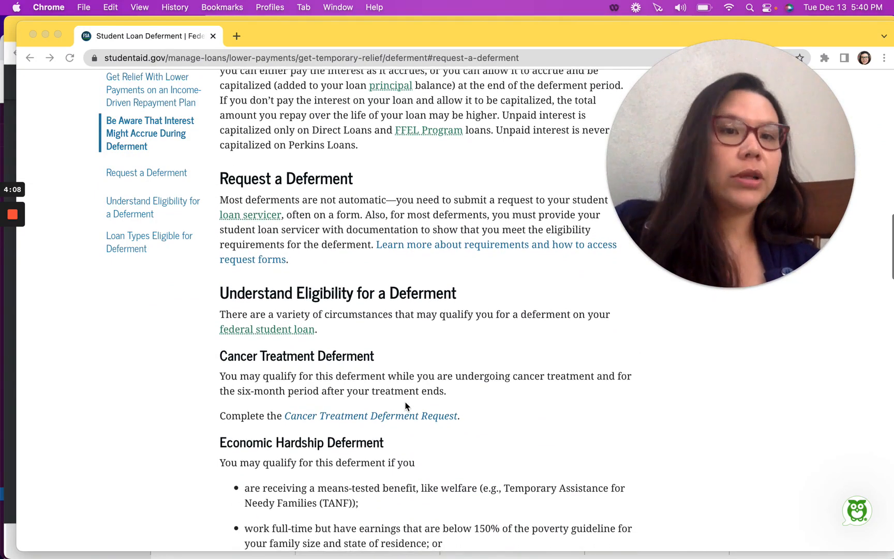
pyautogui.scroll(-3)
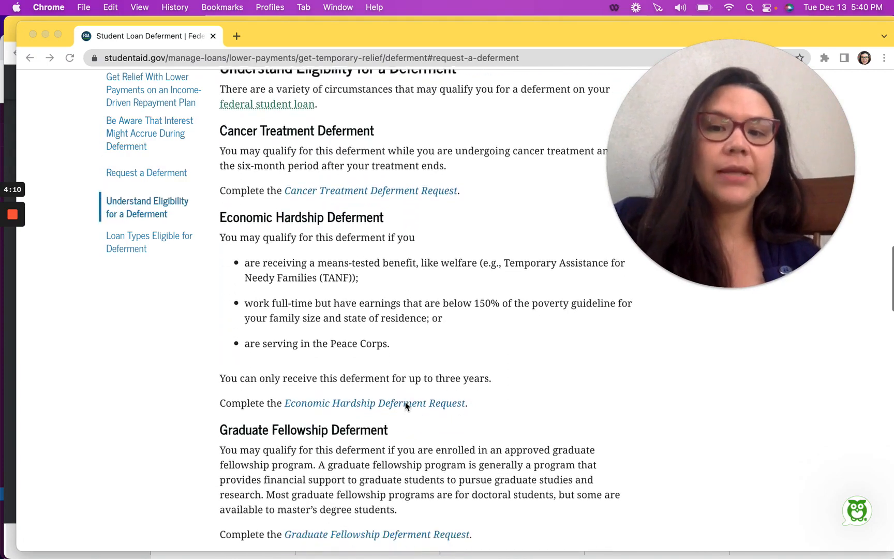
pyautogui.scroll(-3)
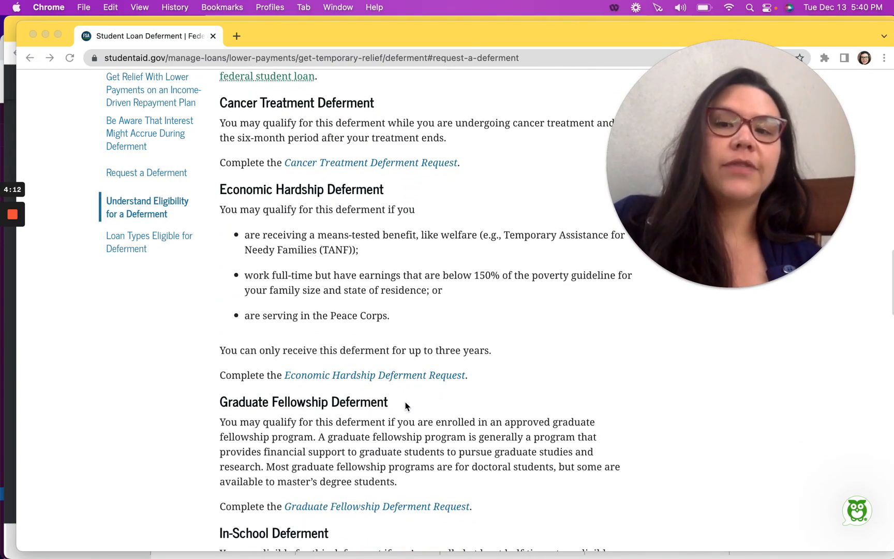
pyautogui.scroll(-3)
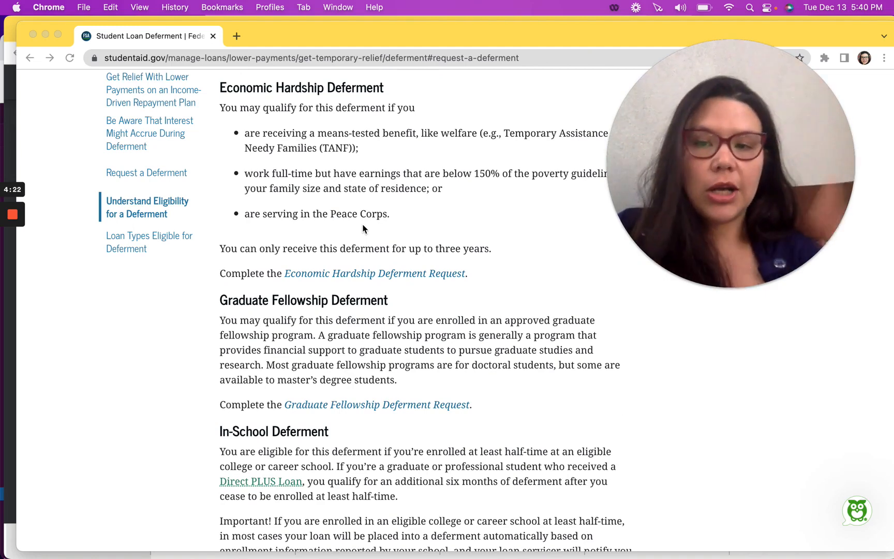
pyautogui.scroll(-3)
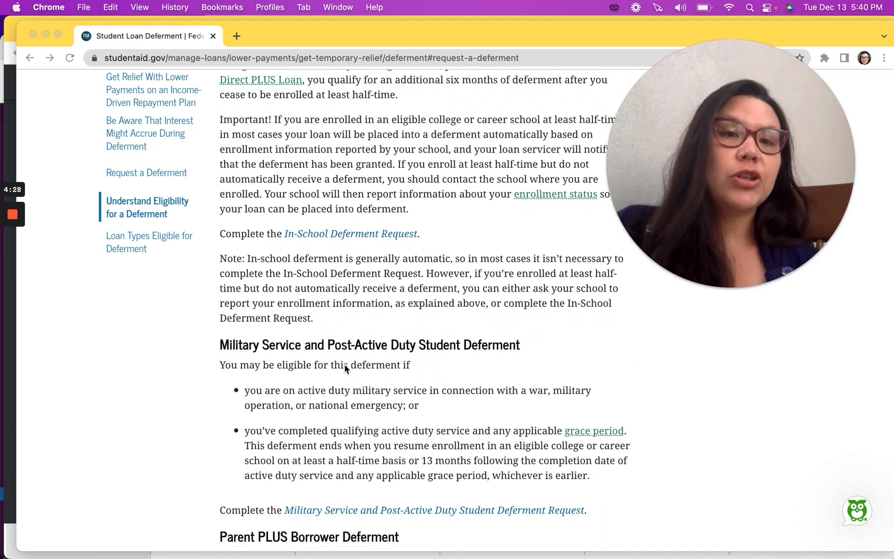
pyautogui.scroll(-3)
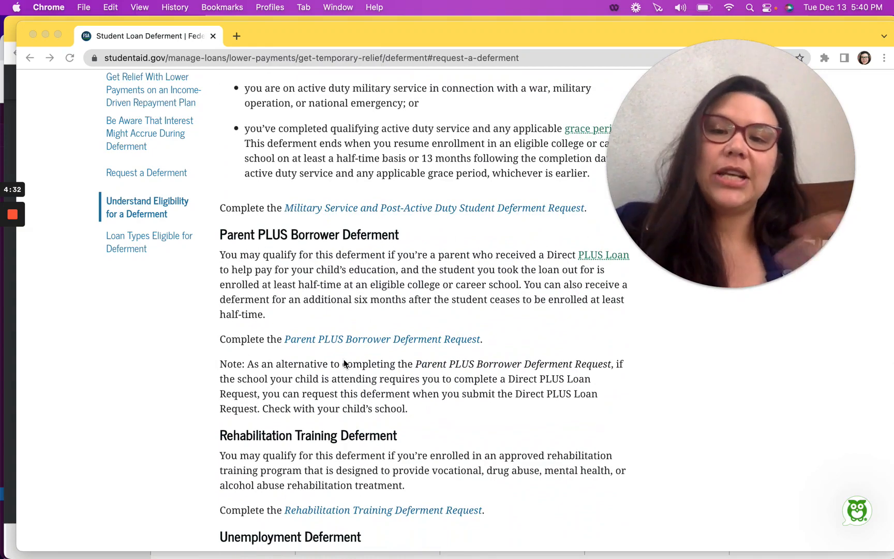
pyautogui.scroll(-3)
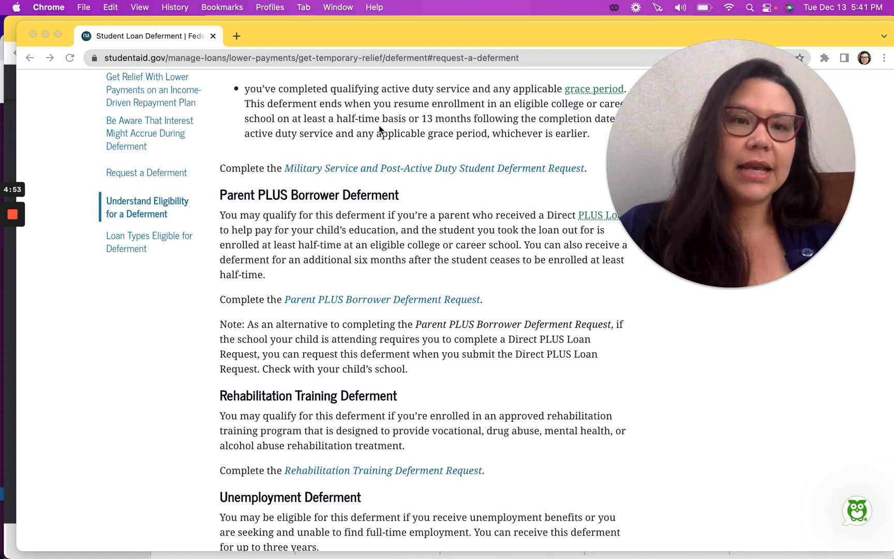
pyautogui.scroll(-3)
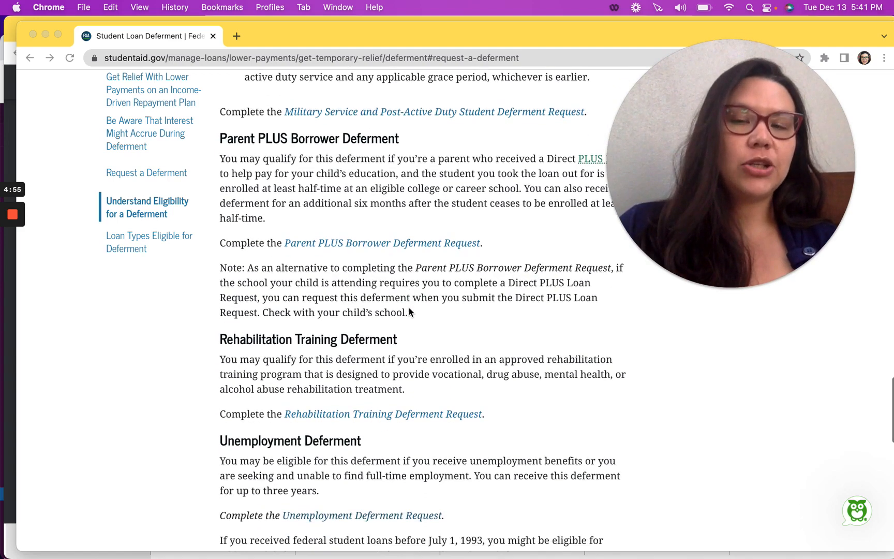
pyautogui.scroll(-3)
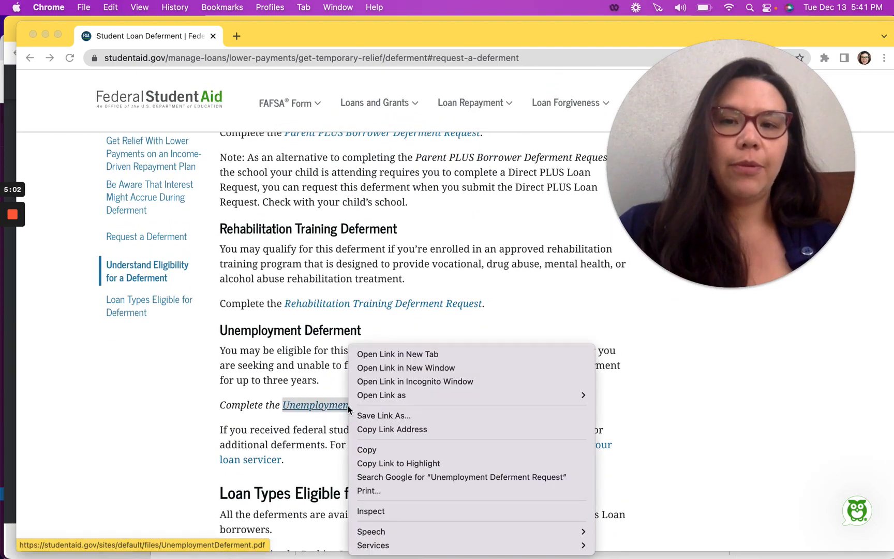
# - Open the Unemployment Deferment Request PDF in a new tab and view its first page
pyautogui.click(397, 354)
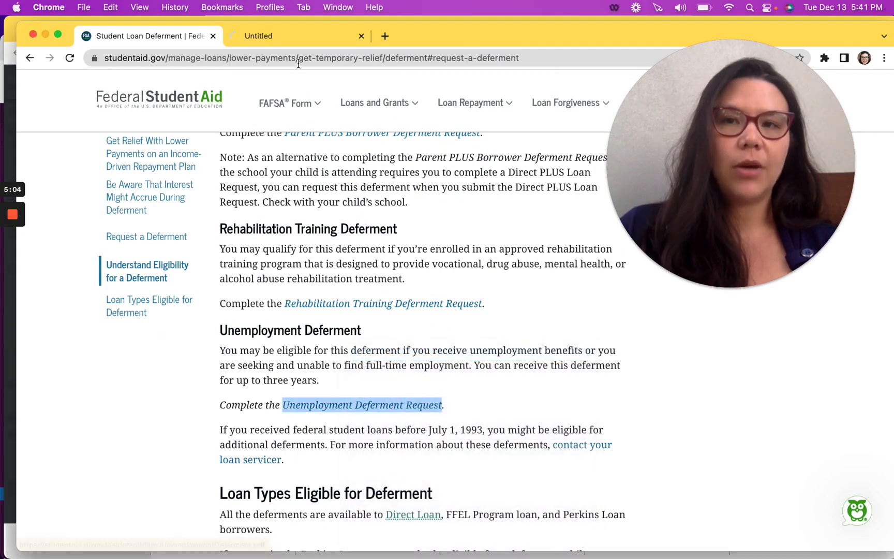
pyautogui.click(361, 405)
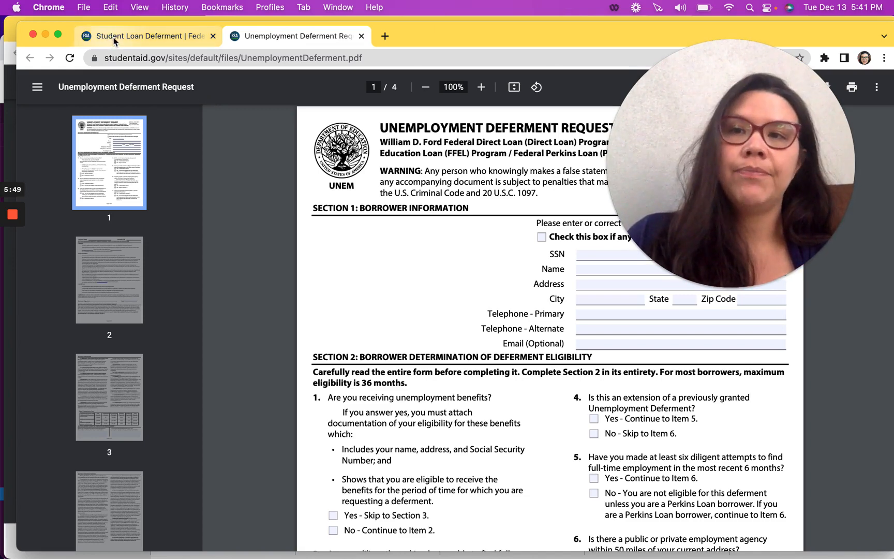
# - Return to the Student Loan Deferment page at the Be Aware That Interest Might Accrue table
pyautogui.click(146, 35)
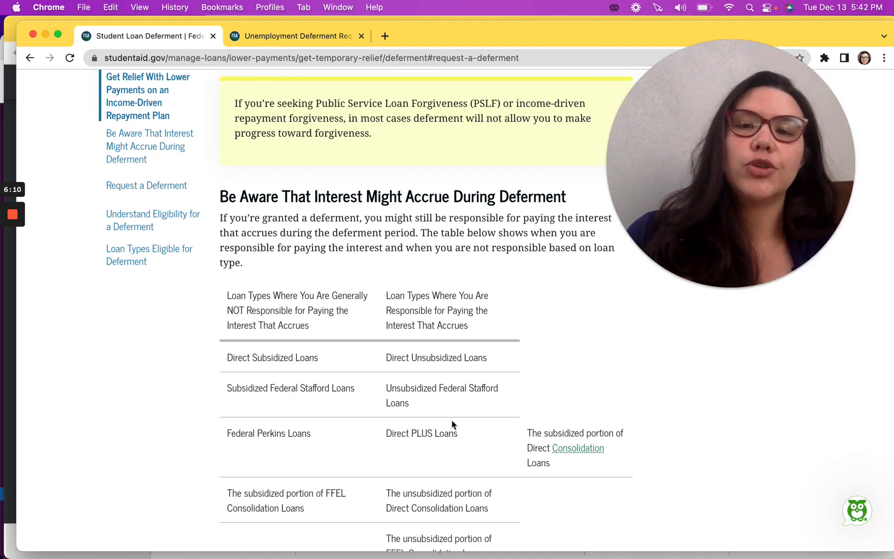
pyautogui.scroll(-3)
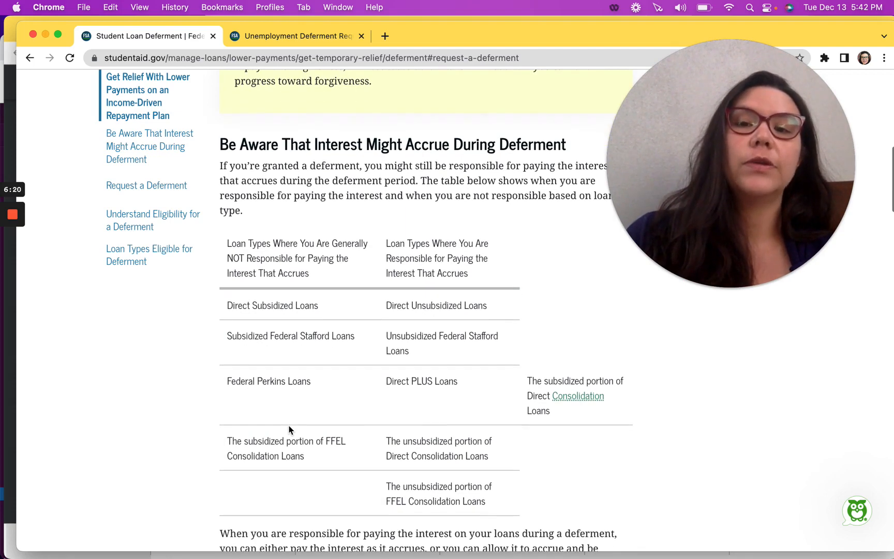
pyautogui.moveTo(287, 479)
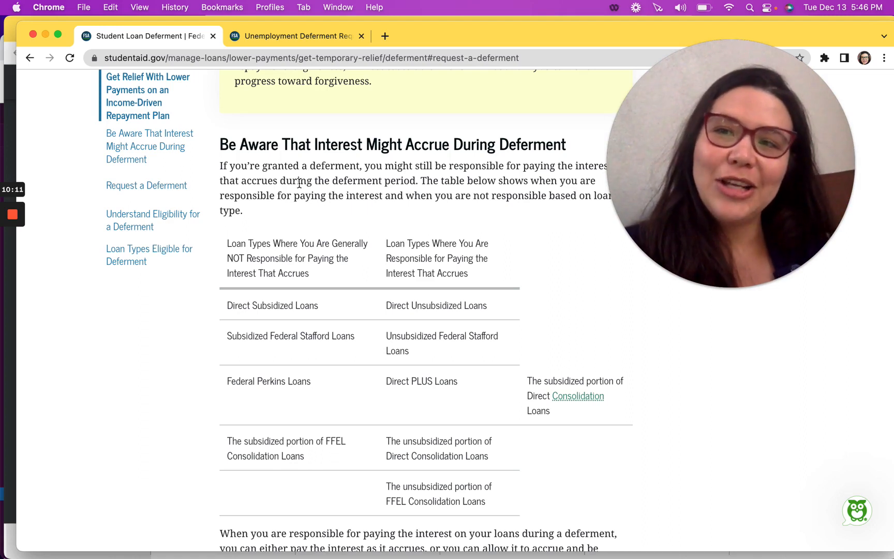
pyautogui.moveTo(42, 215)
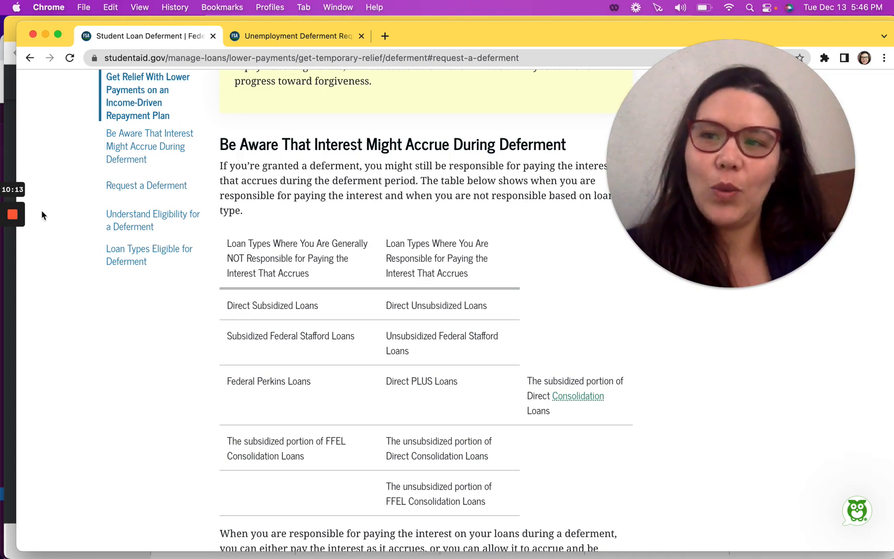